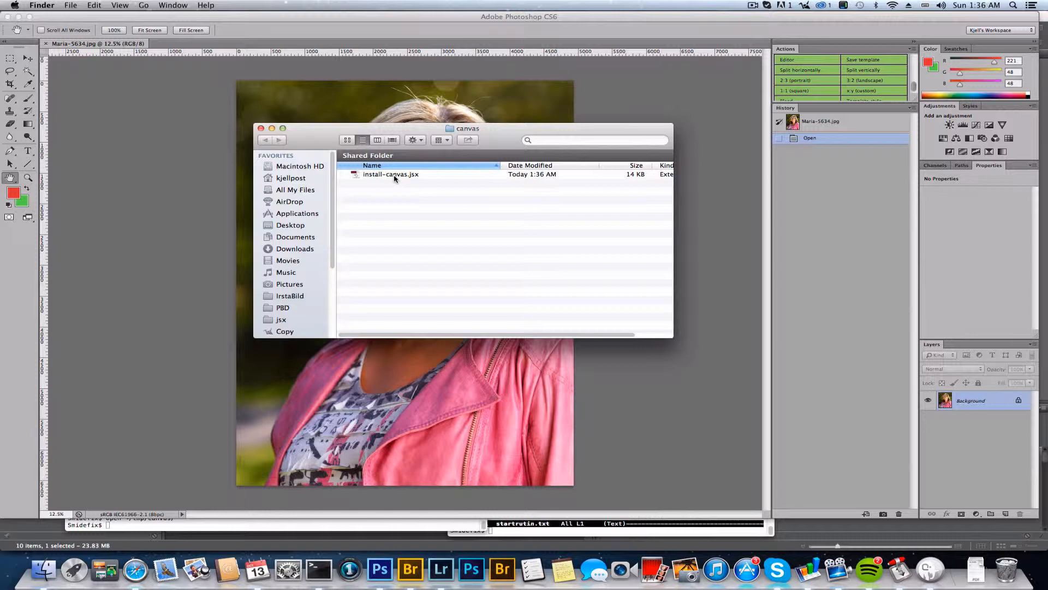
# Run install-canvas.jsx from Finder and accept installing the Canvas action shortcut into Photoshop.
pyautogui.doubleClick(391, 174)
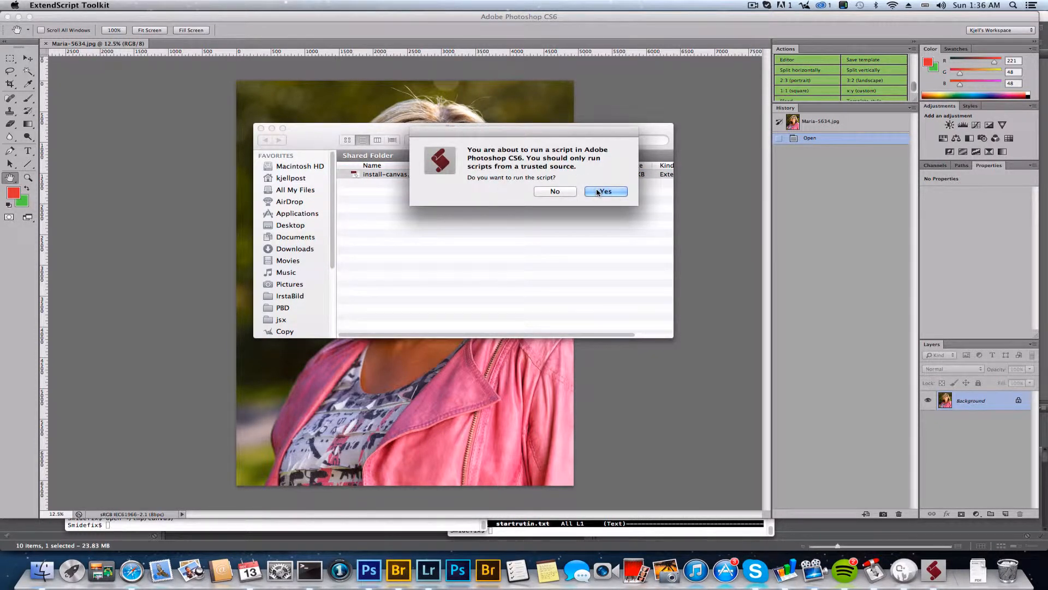
pyautogui.click(604, 191)
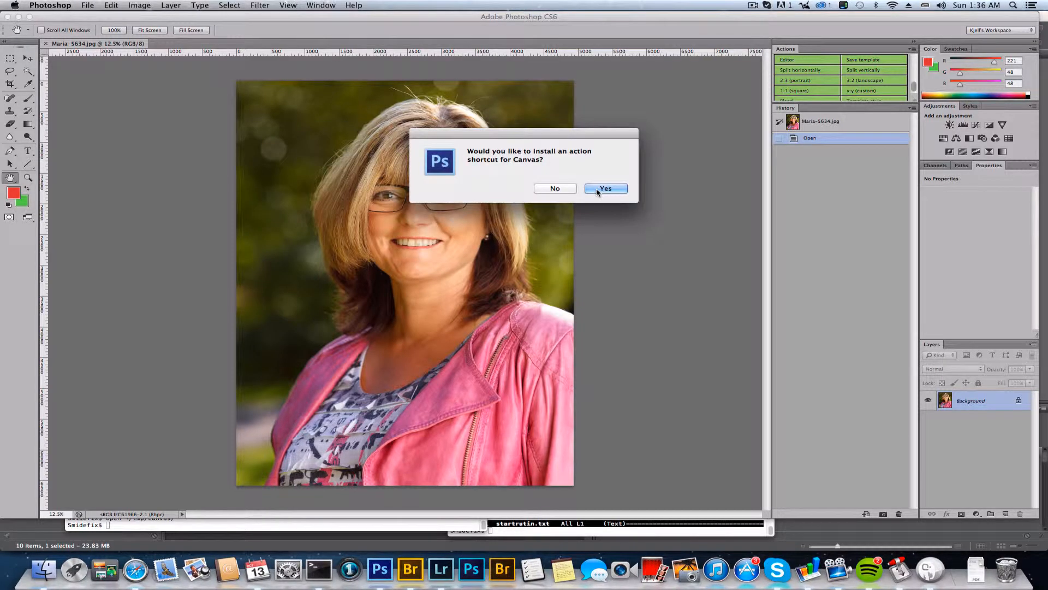
pyautogui.click(605, 188)
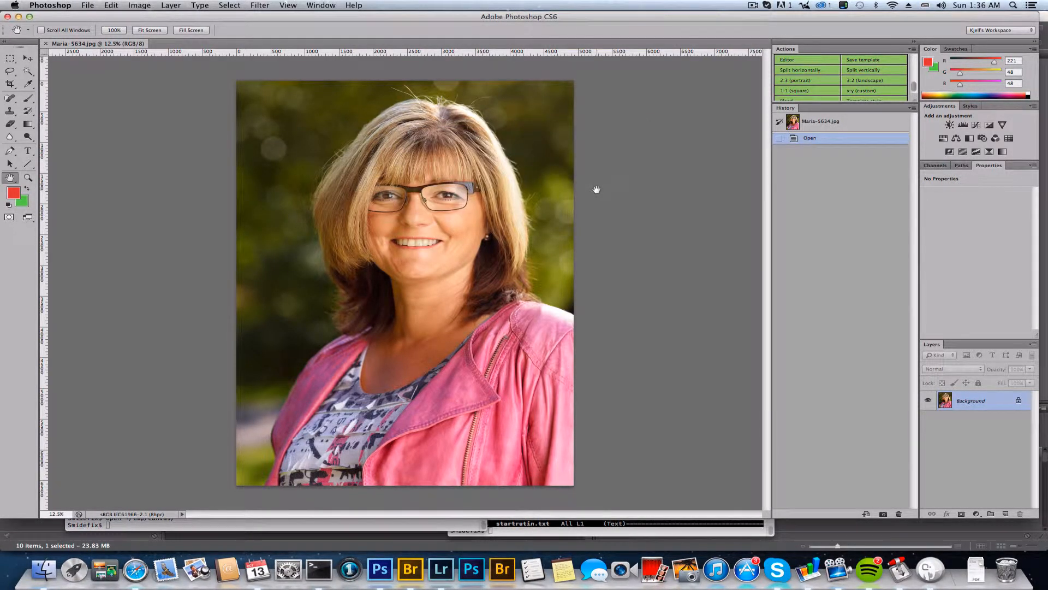
pyautogui.scroll(-3)
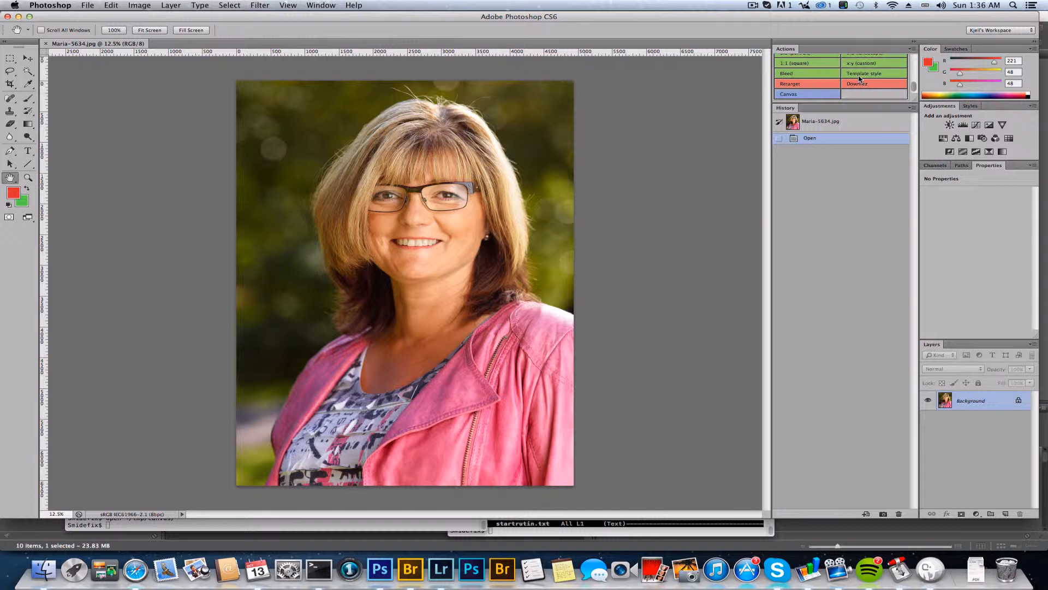
pyautogui.click(806, 94)
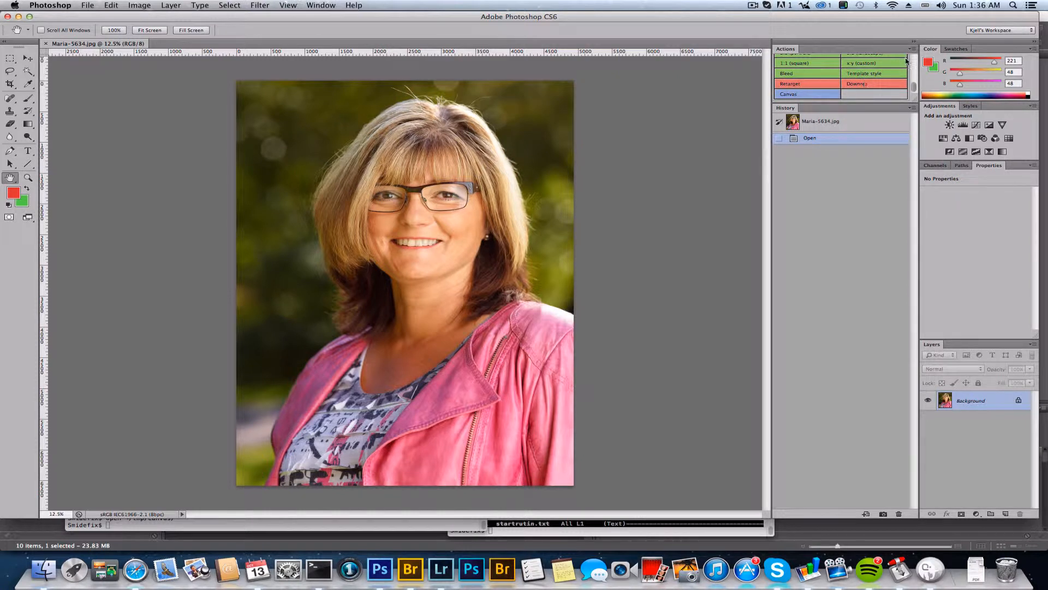
pyautogui.click(906, 59)
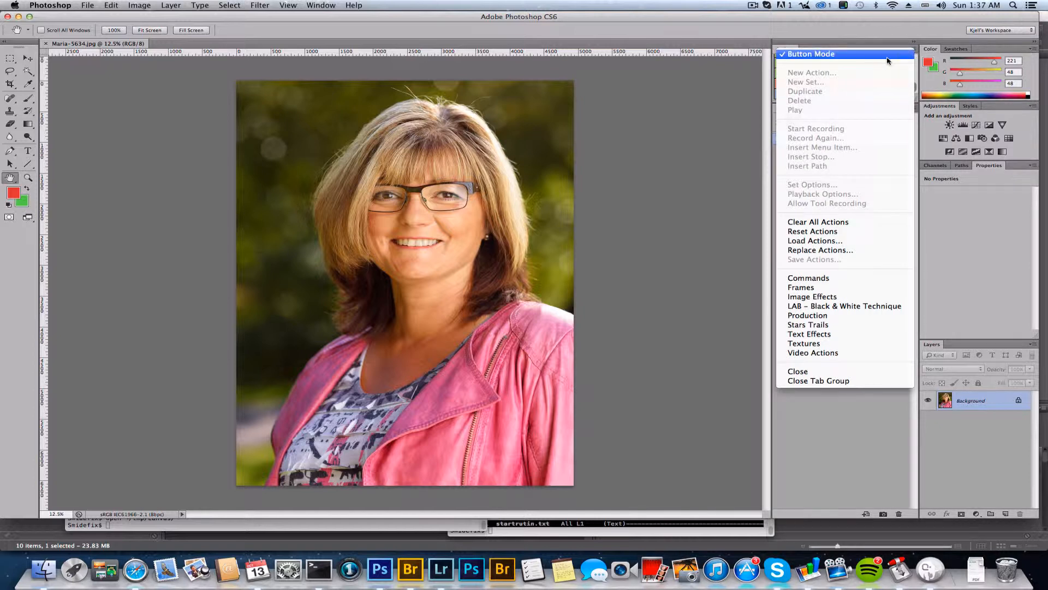
pyautogui.moveTo(848, 59)
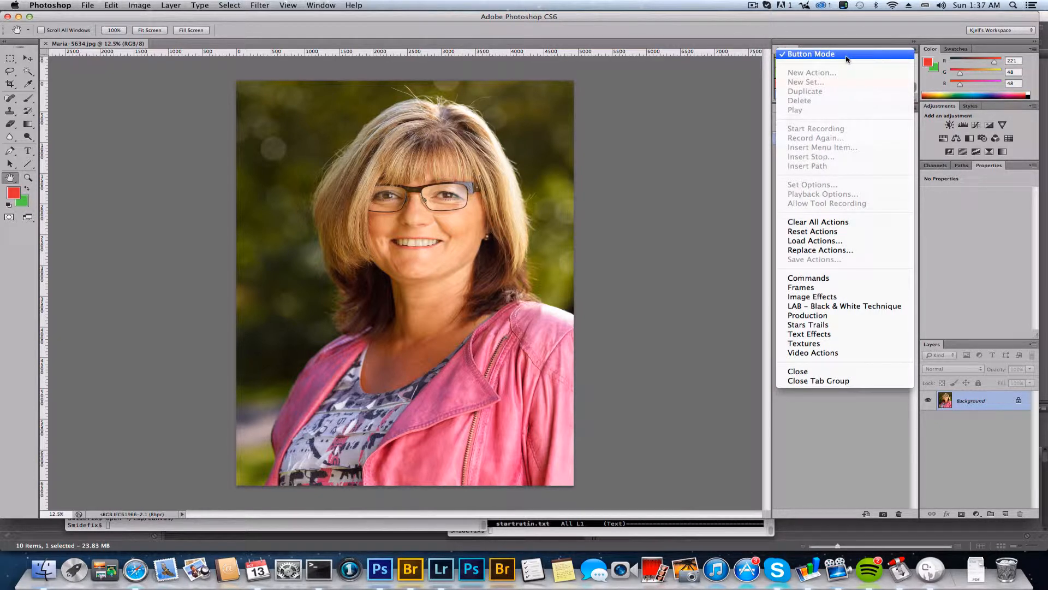
pyautogui.click(811, 55)
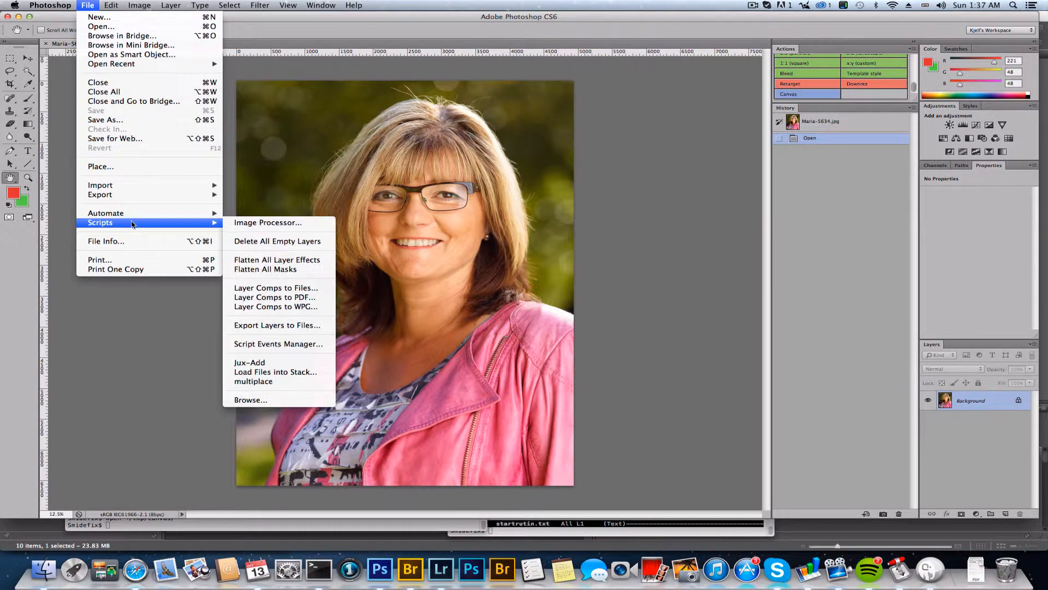
pyautogui.moveTo(251, 400)
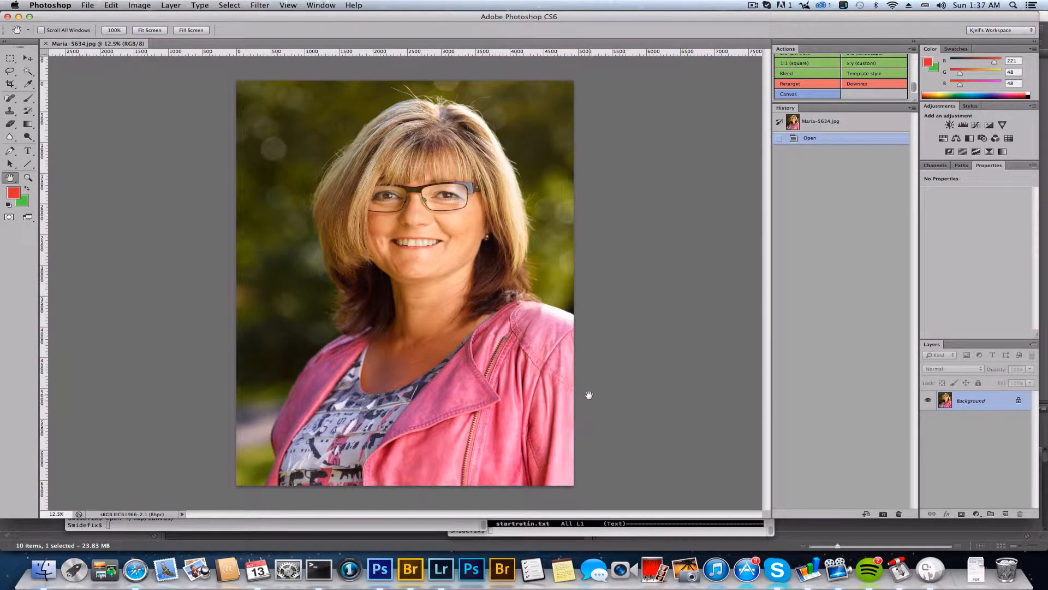
pyautogui.moveTo(583, 455)
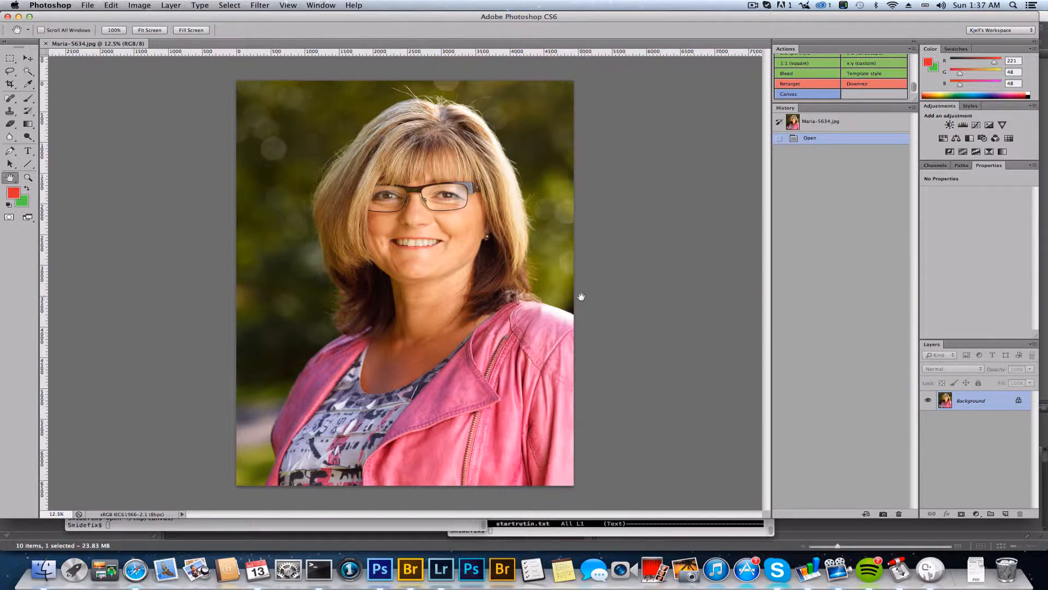
pyautogui.moveTo(280, 73)
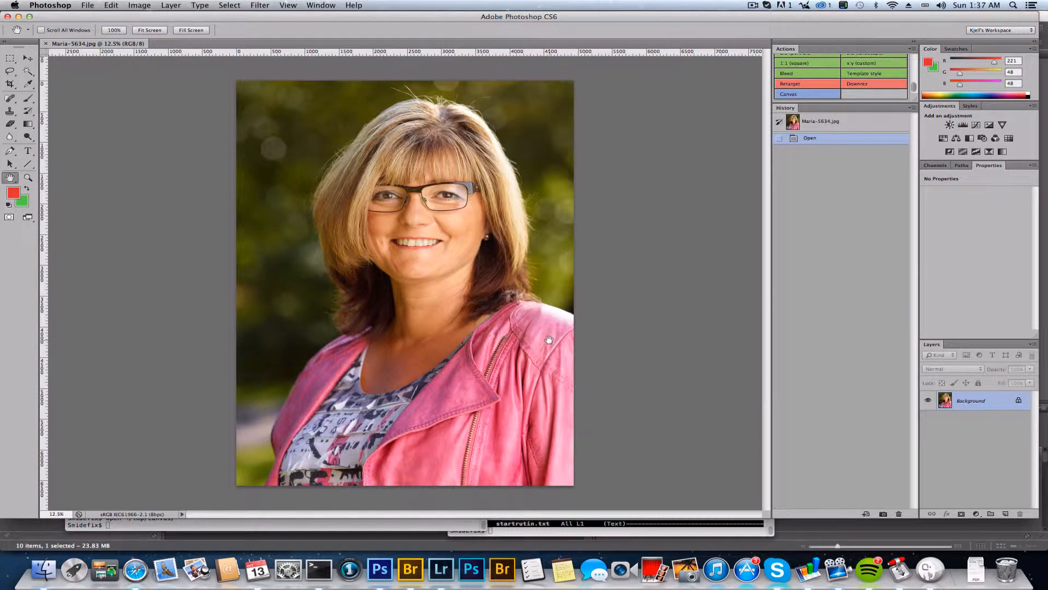
pyautogui.moveTo(555, 339)
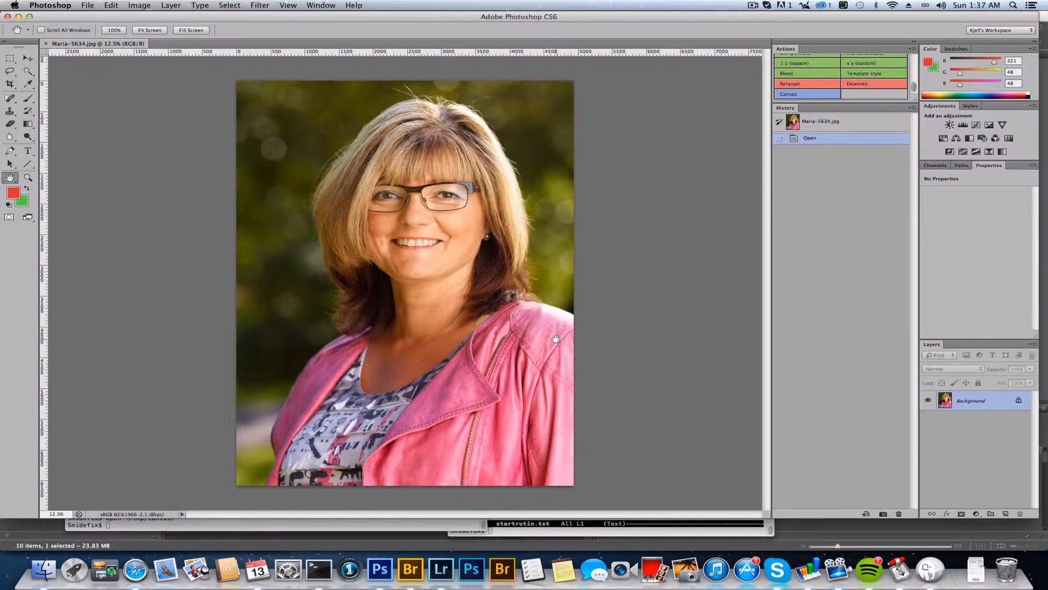
pyautogui.moveTo(565, 320)
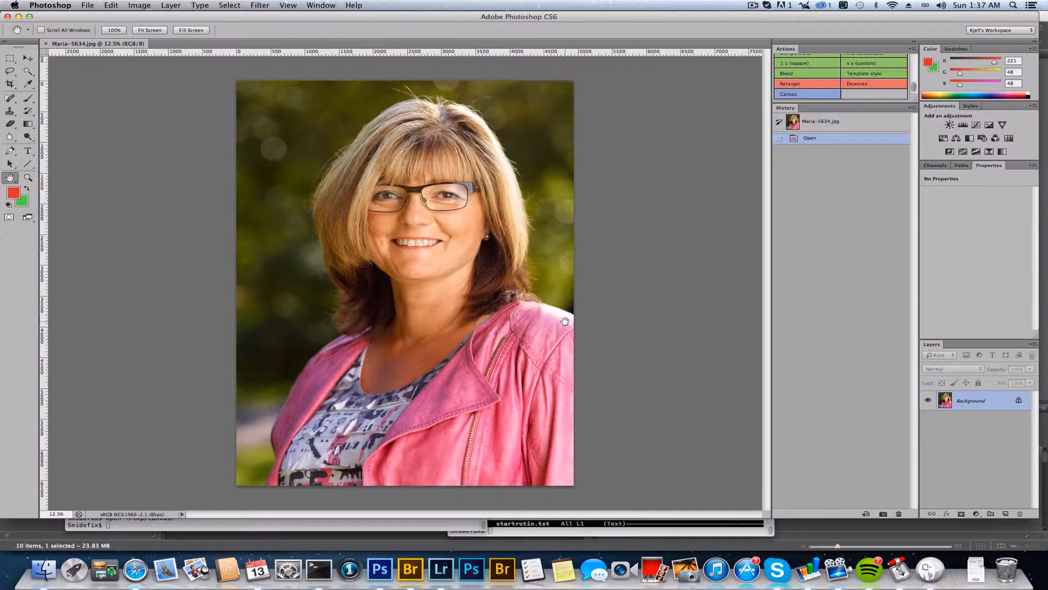
pyautogui.moveTo(395, 100)
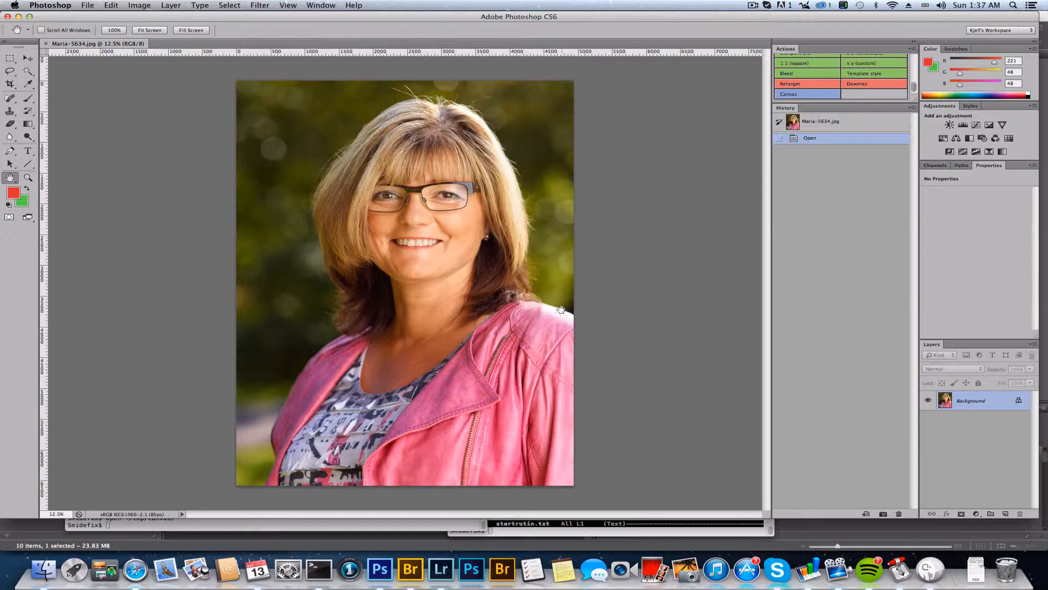
pyautogui.moveTo(786, 153)
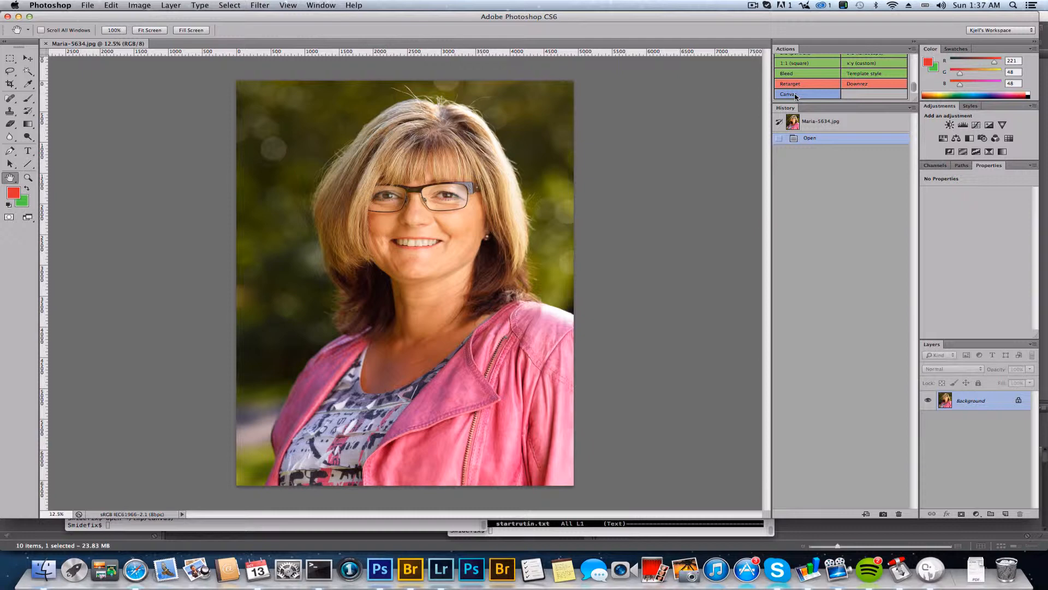
# Launch the Canvas tool with dx and dy at 20 mm, keeping Mirroring as the extension method.
pyautogui.click(806, 94)
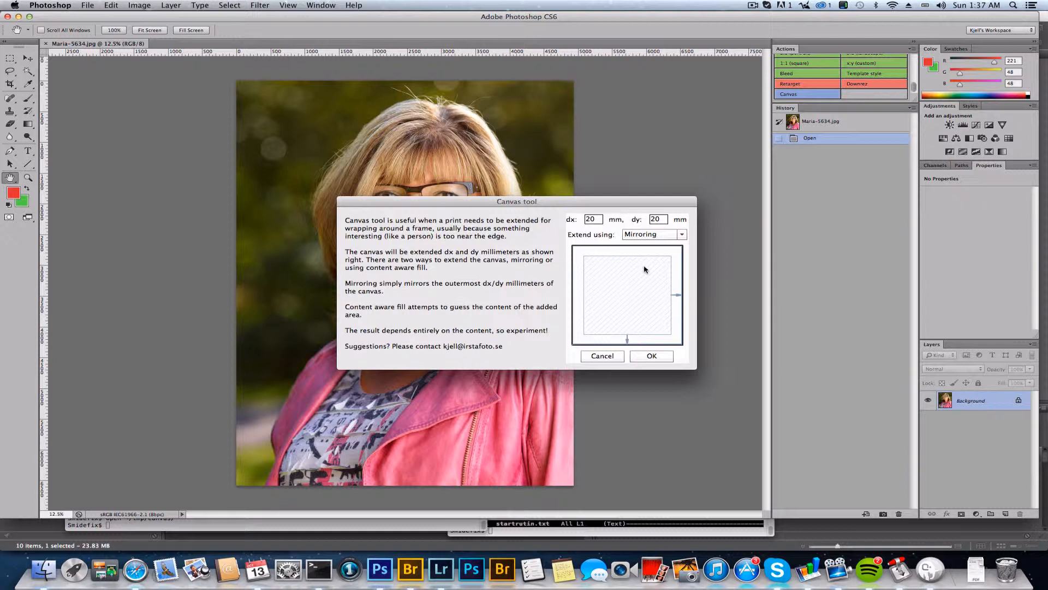
pyautogui.moveTo(614, 261)
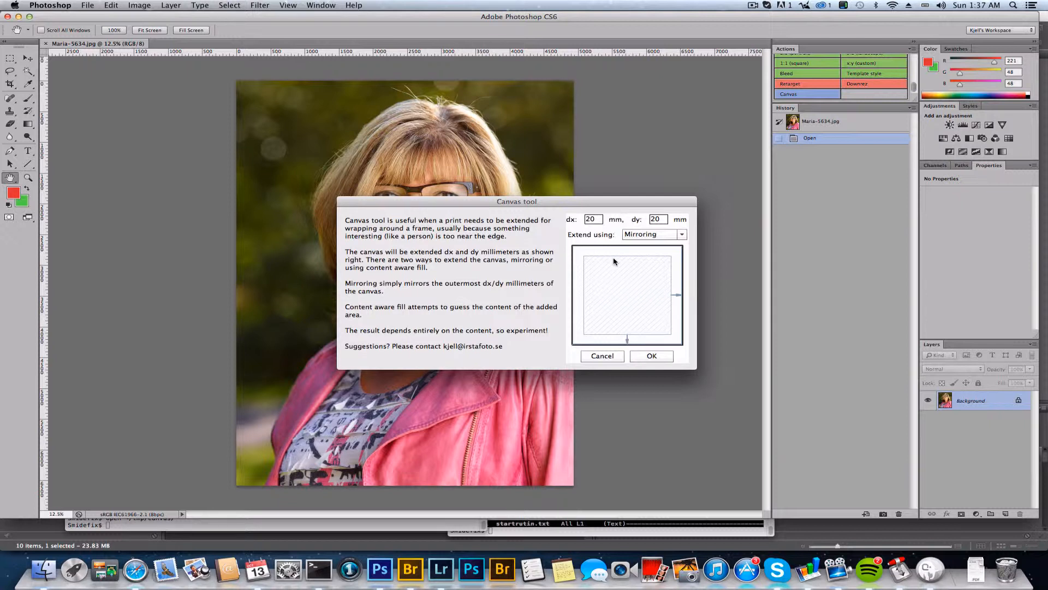
pyautogui.moveTo(629, 251)
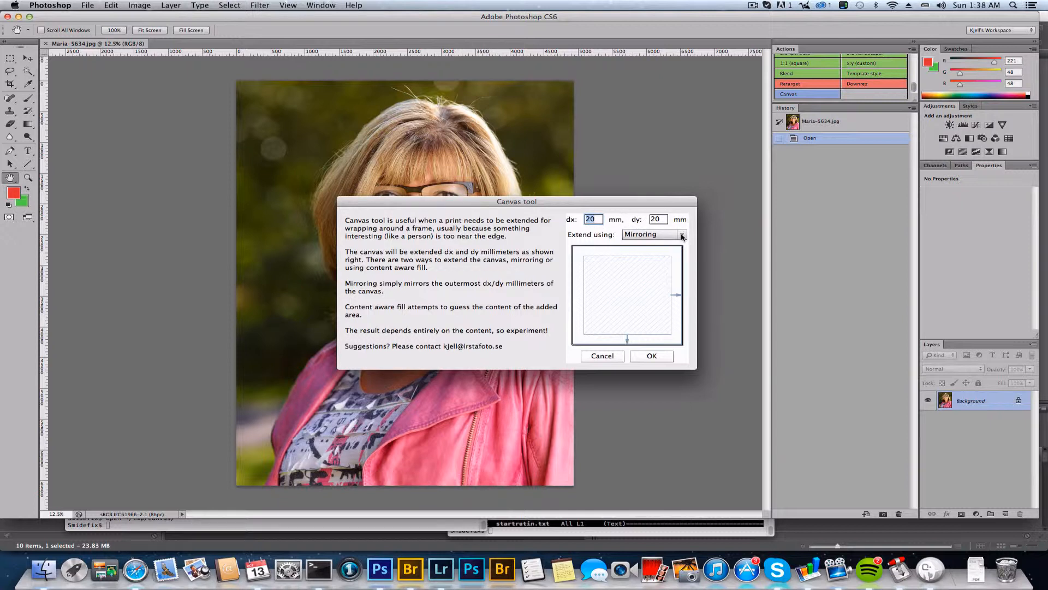
pyautogui.click(680, 234)
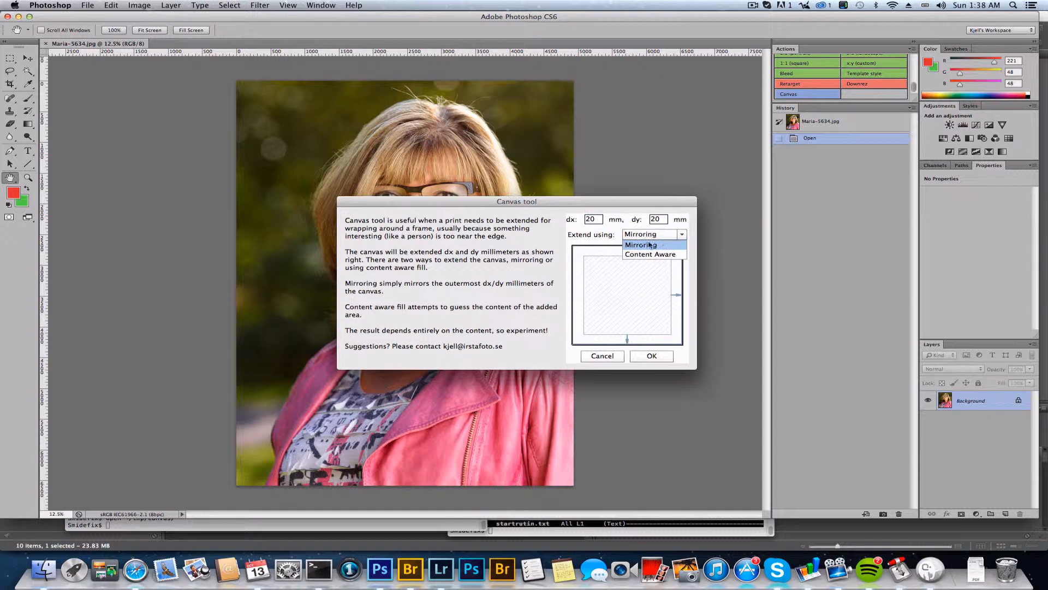
pyautogui.click(640, 244)
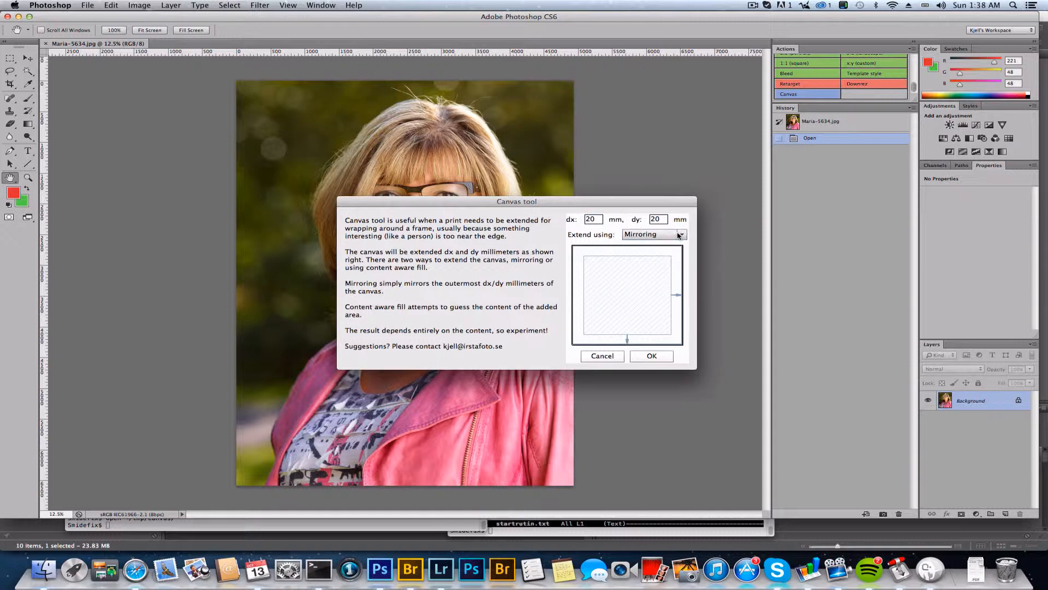
pyautogui.click(651, 355)
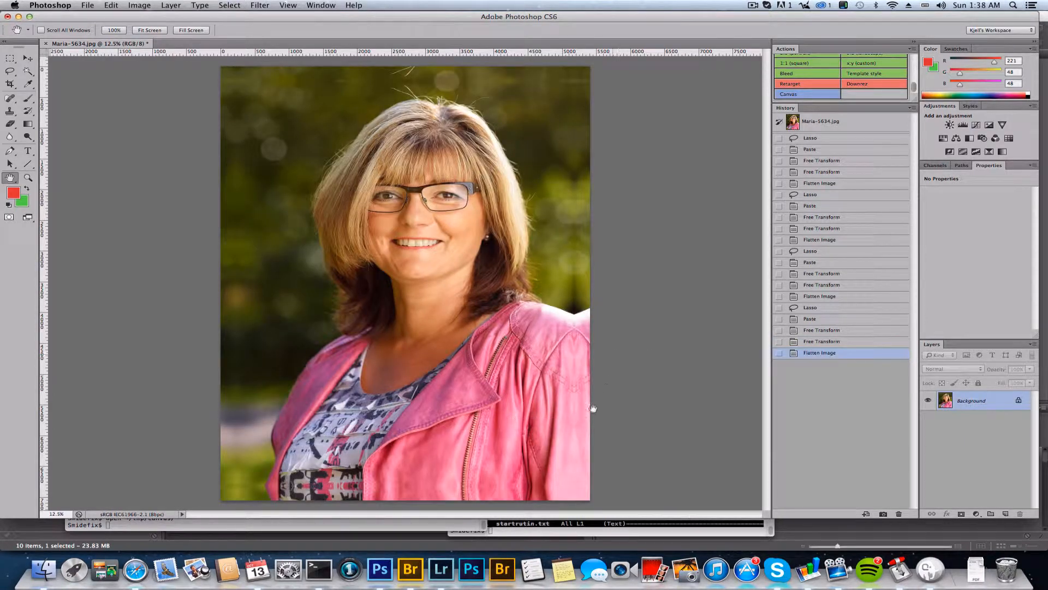
pyautogui.moveTo(571, 482)
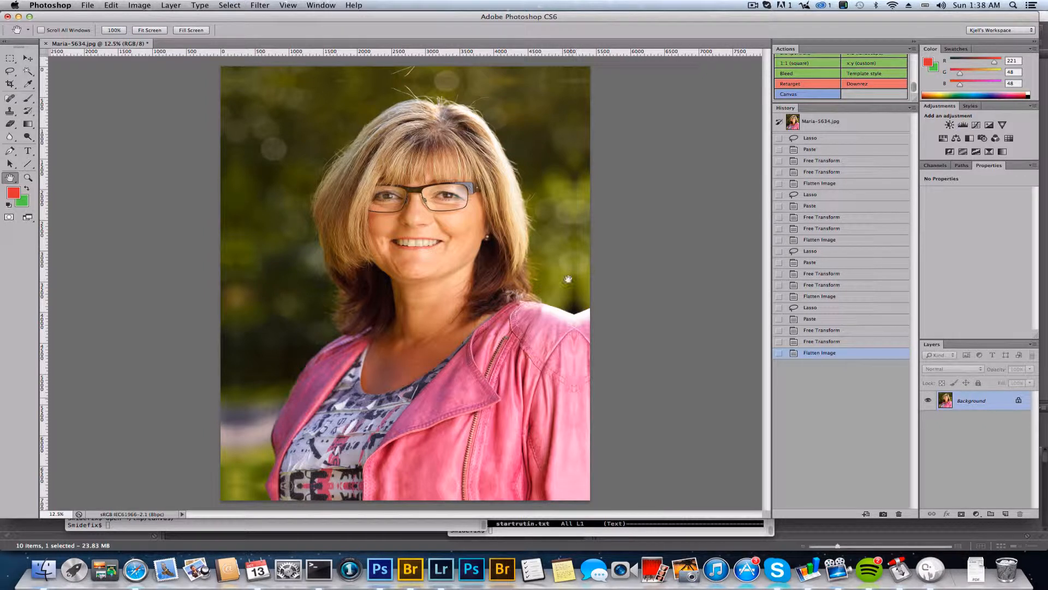
pyautogui.moveTo(580, 315)
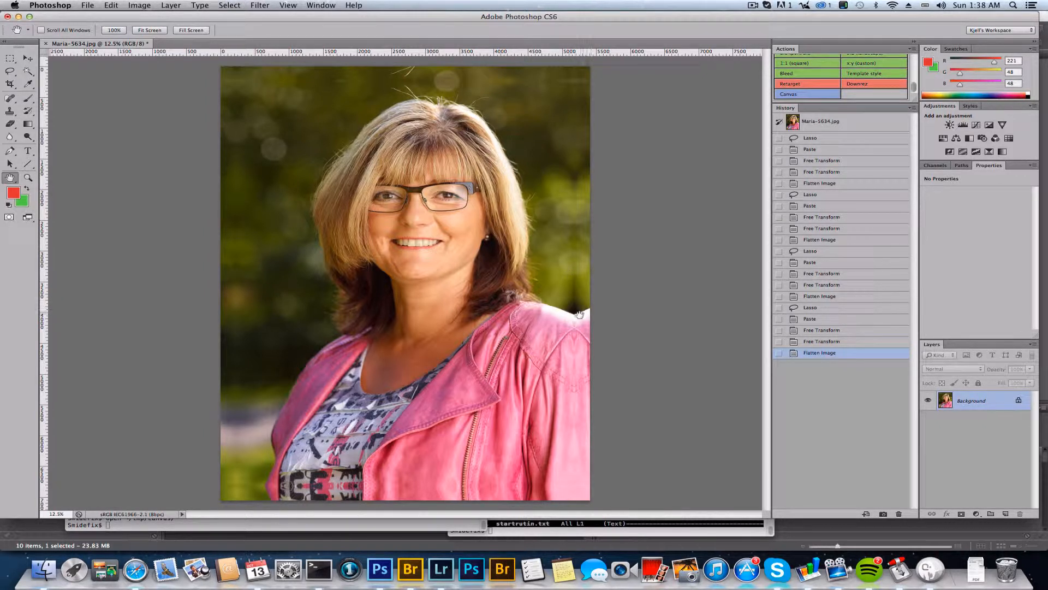
pyautogui.moveTo(565, 322)
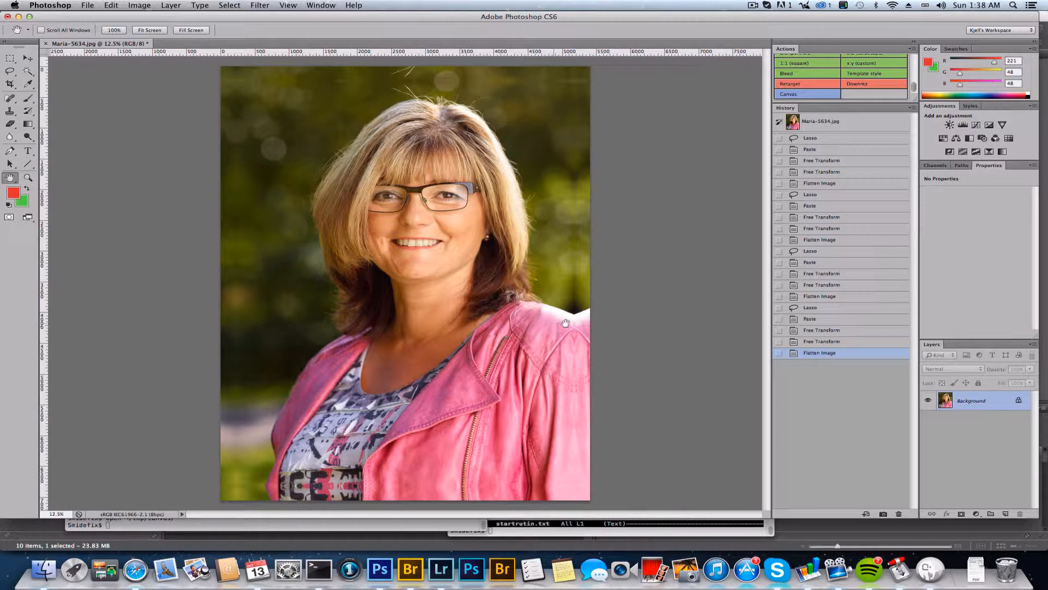
pyautogui.moveTo(588, 312)
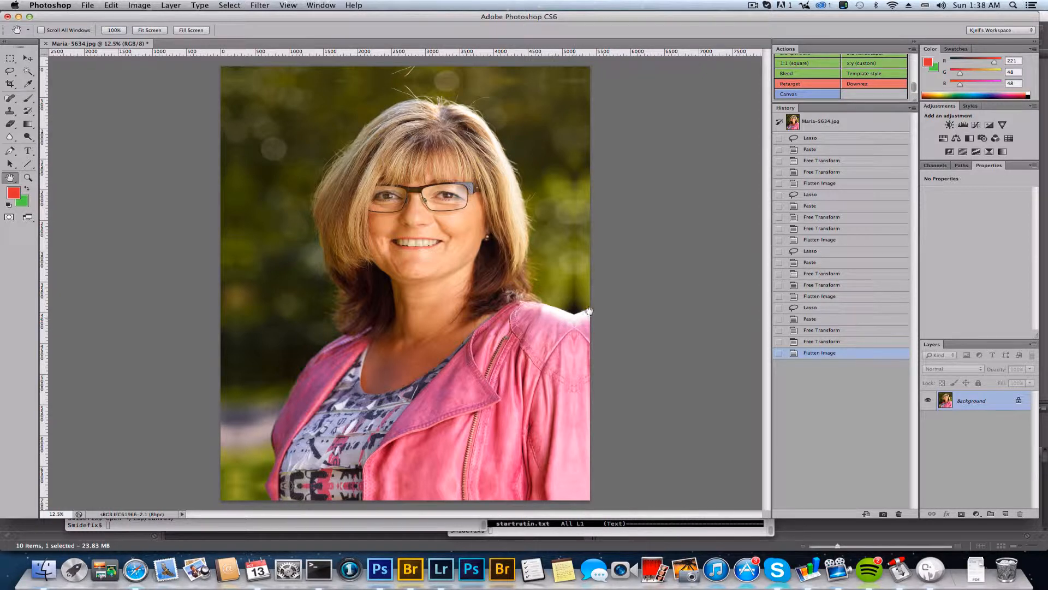
pyautogui.moveTo(579, 296)
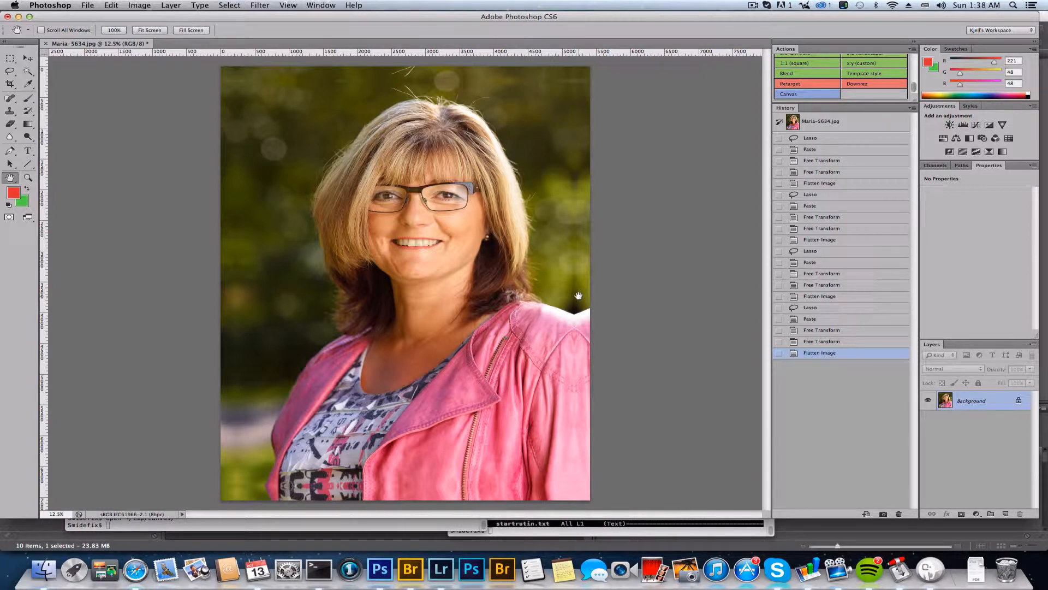
pyautogui.moveTo(577, 316)
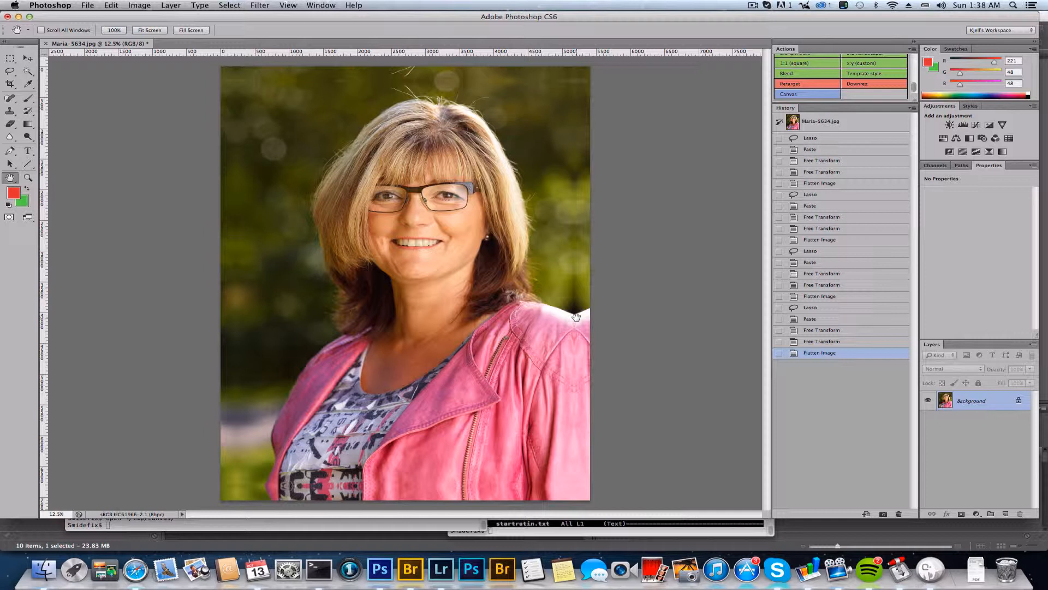
pyautogui.moveTo(577, 315)
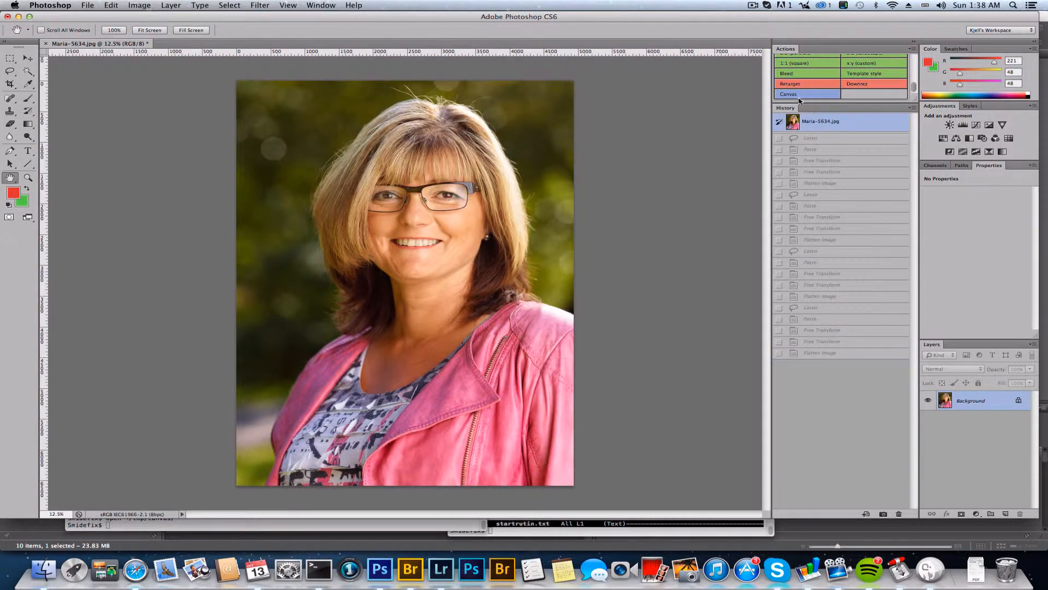
# Rerun the Canvas tool with Content Aware, adding a selected green 20 mm border around the portrait.
pyautogui.click(687, 245)
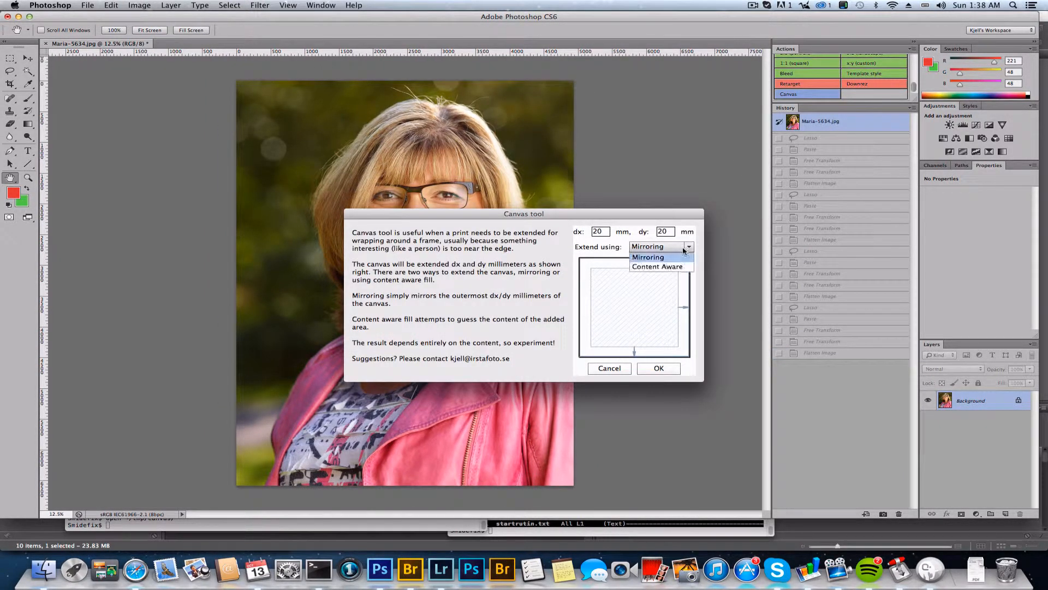
pyautogui.click(657, 267)
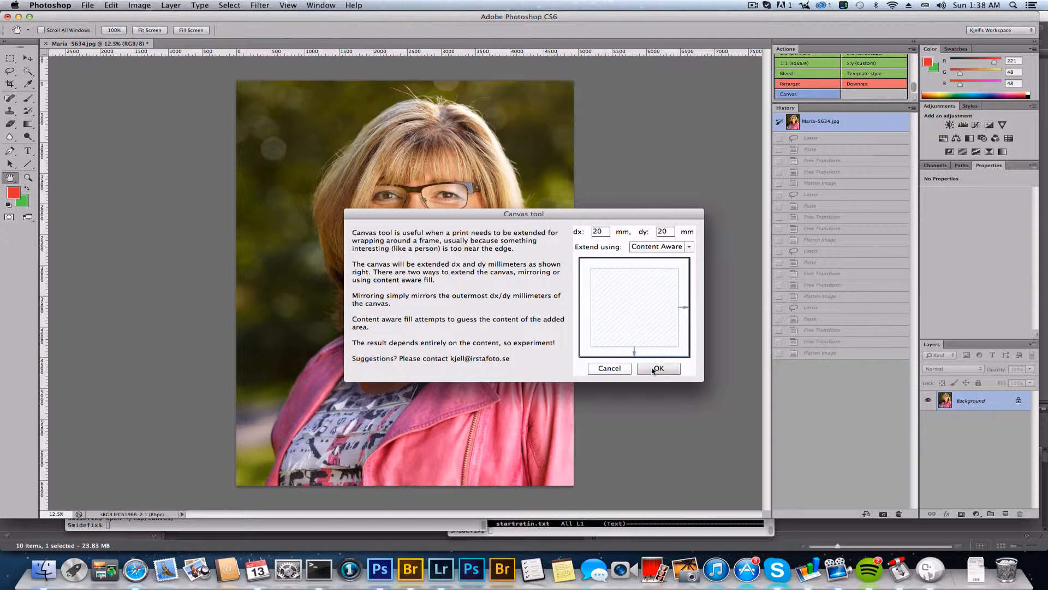
pyautogui.click(657, 368)
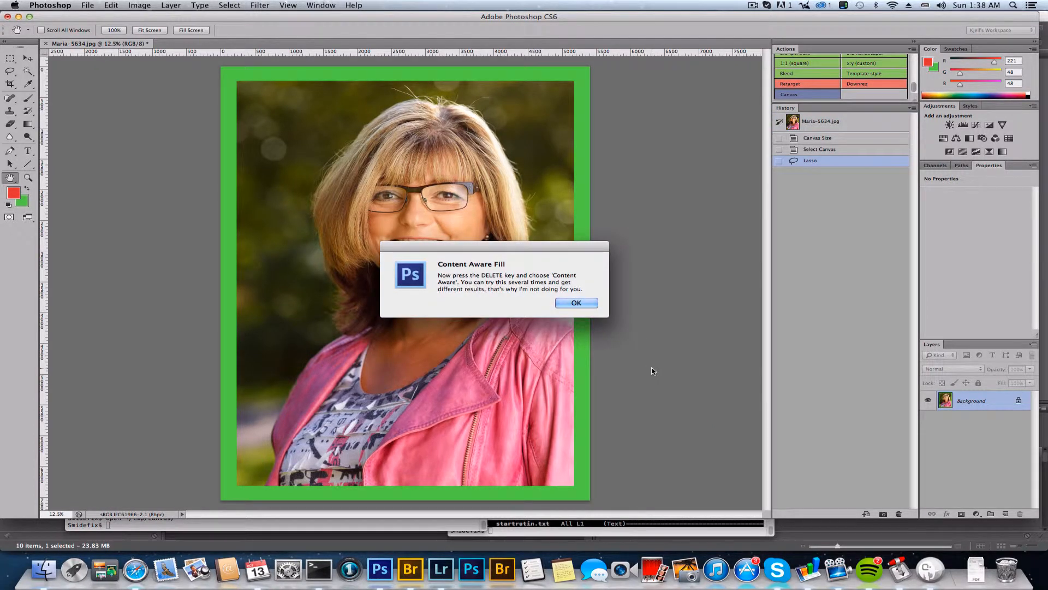
pyautogui.moveTo(598, 325)
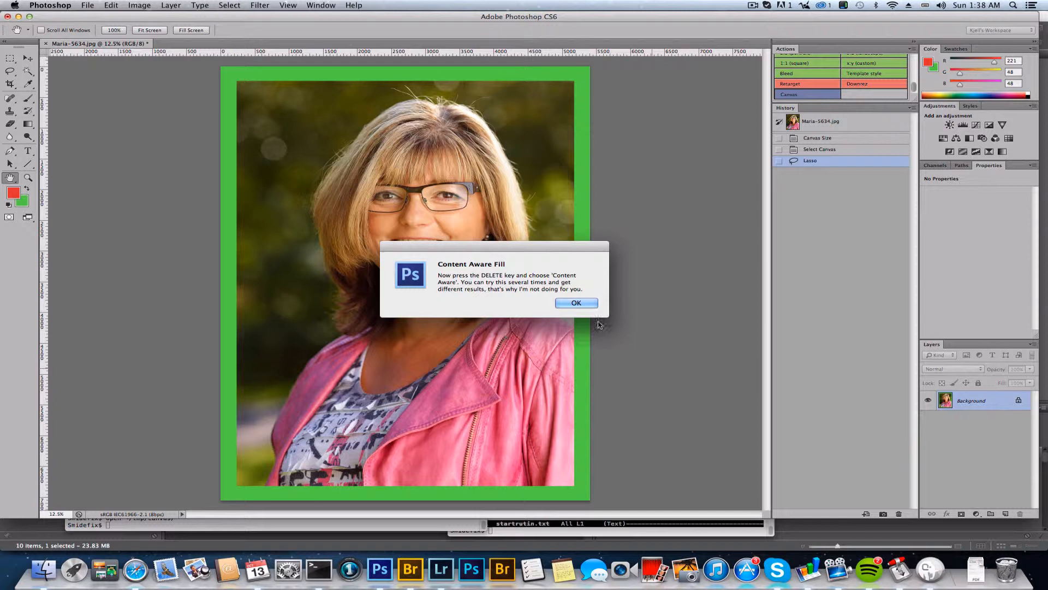
pyautogui.moveTo(576, 303)
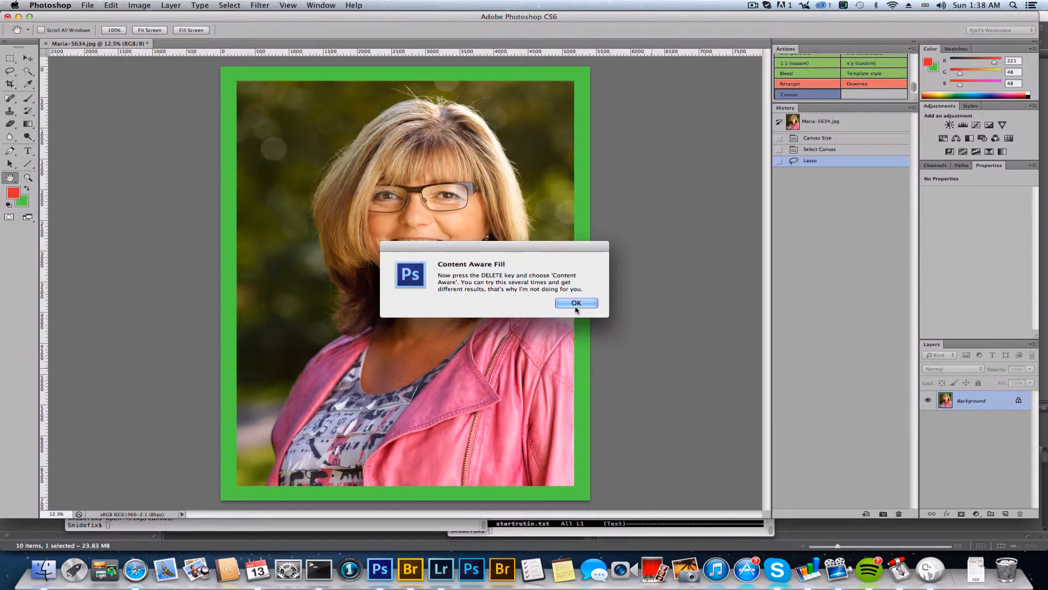
pyautogui.click(576, 302)
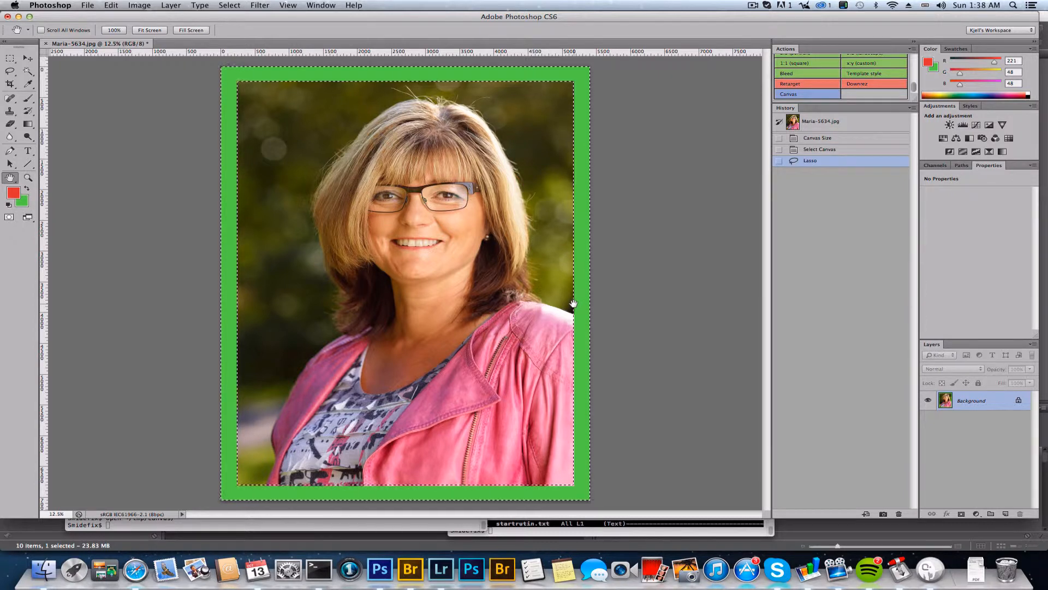
# Fill the selected green border with Content-Aware generated background via the Fill dialog.
pyautogui.press('Shift+F5')
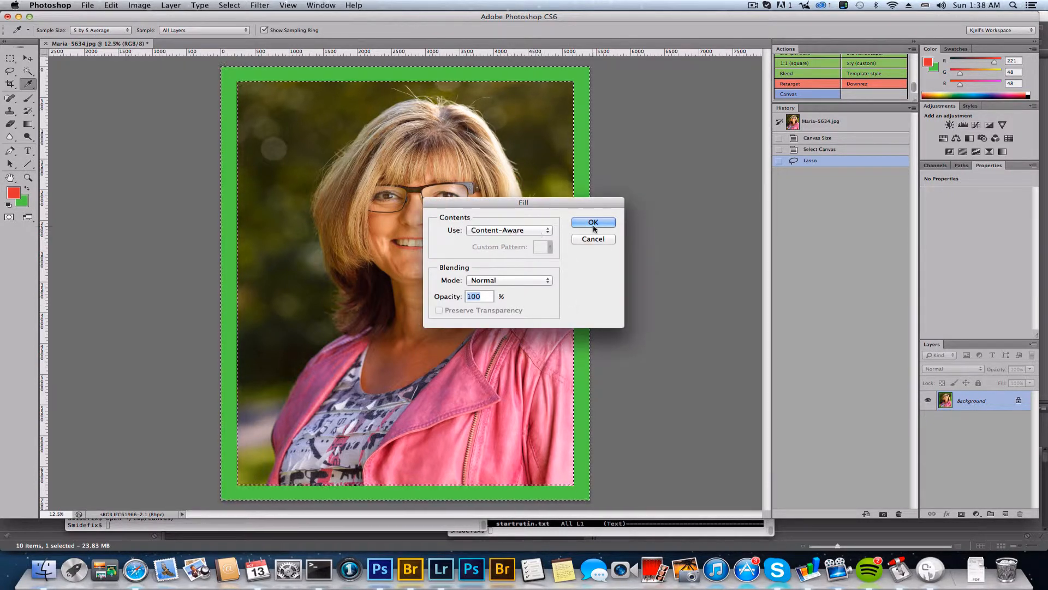
pyautogui.click(592, 221)
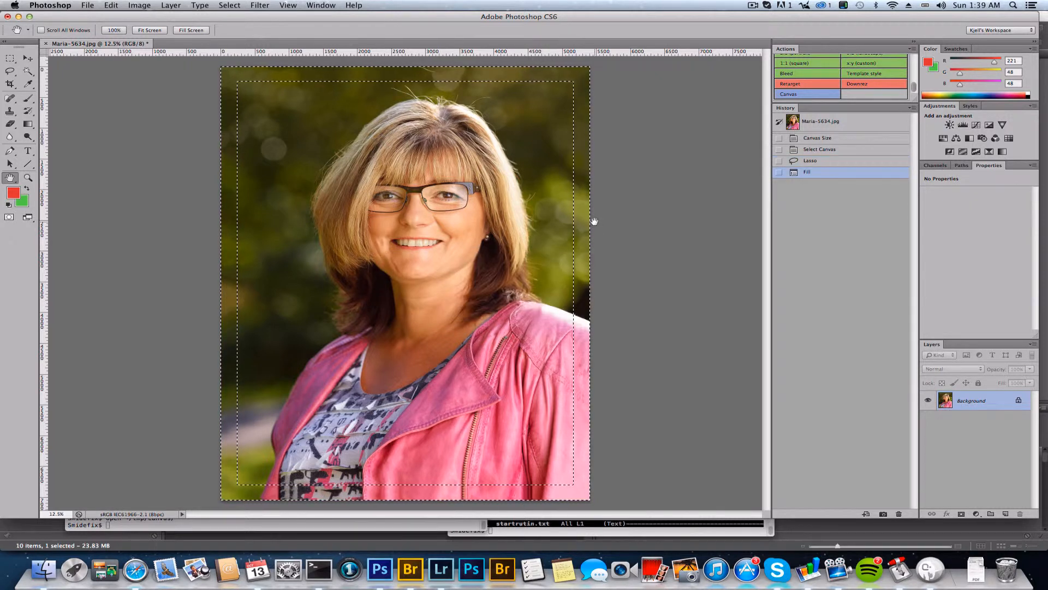
pyautogui.moveTo(583, 251)
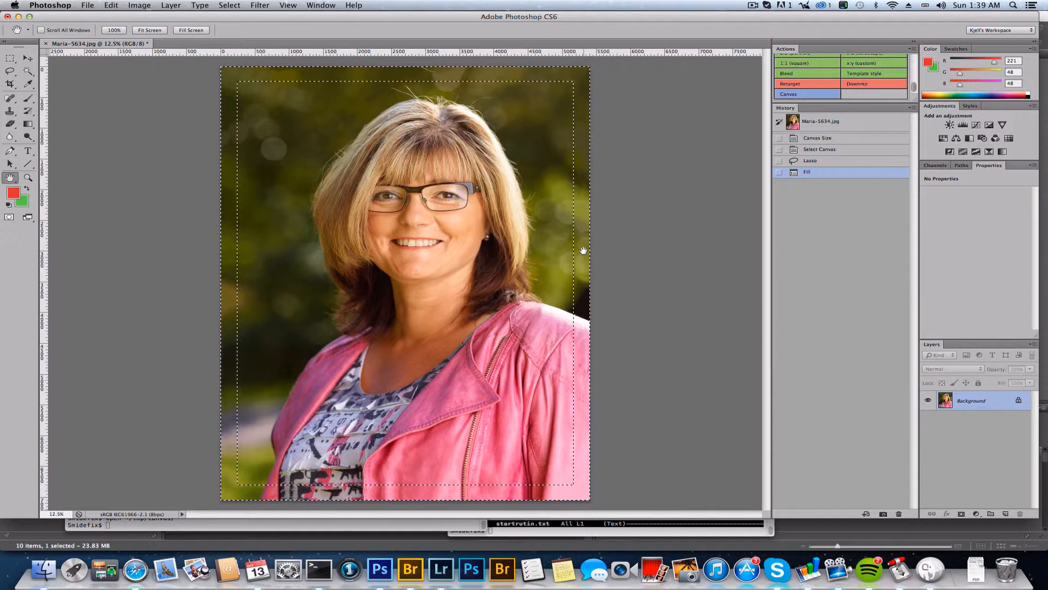
pyautogui.moveTo(585, 321)
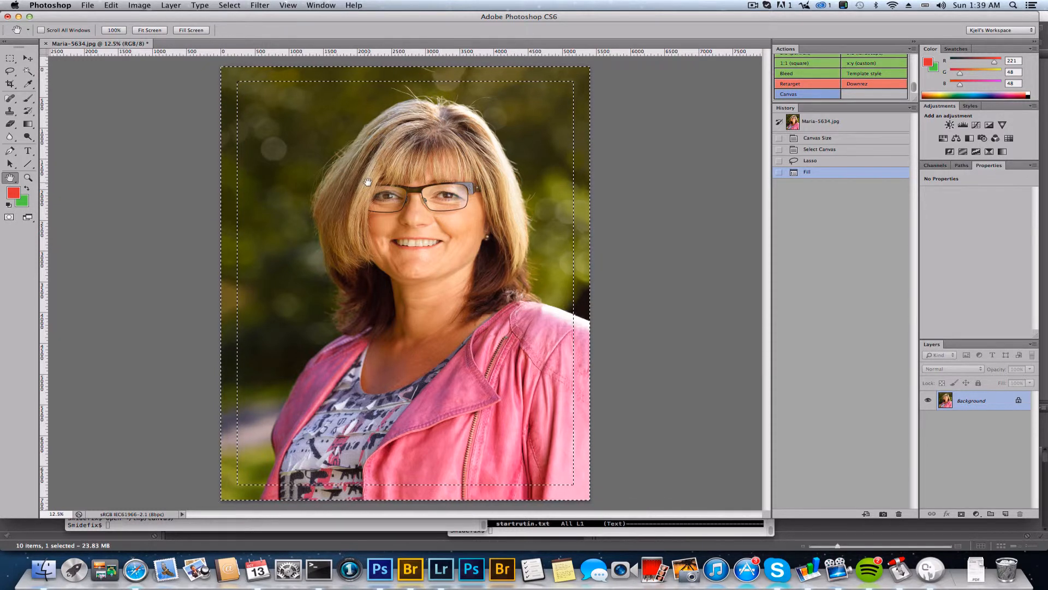
# Deselect the border so the extended, filled portrait stands on its own.
pyautogui.click(171, 5)
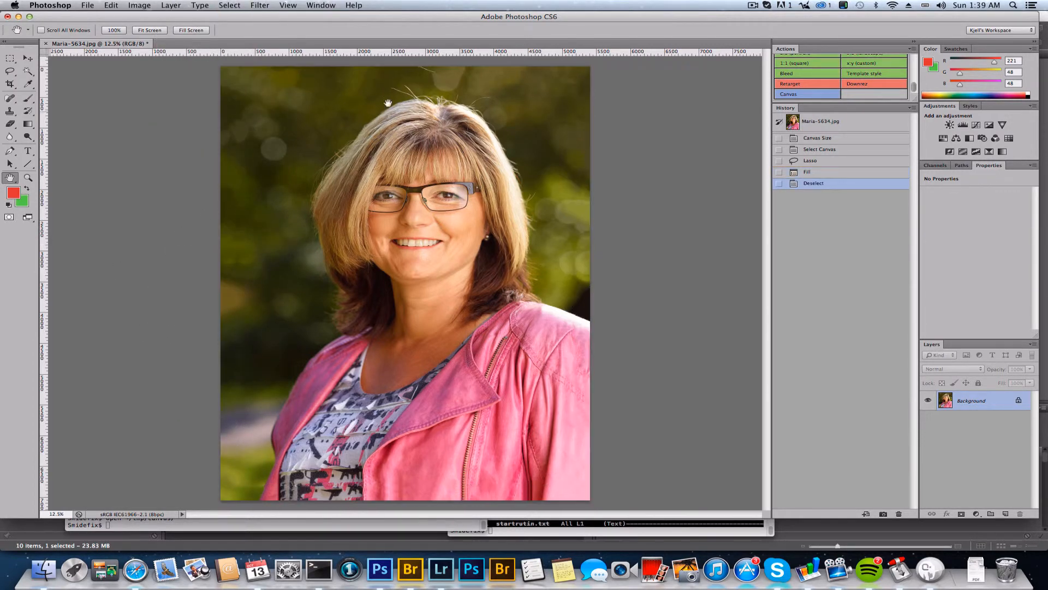
pyautogui.moveTo(446, 89)
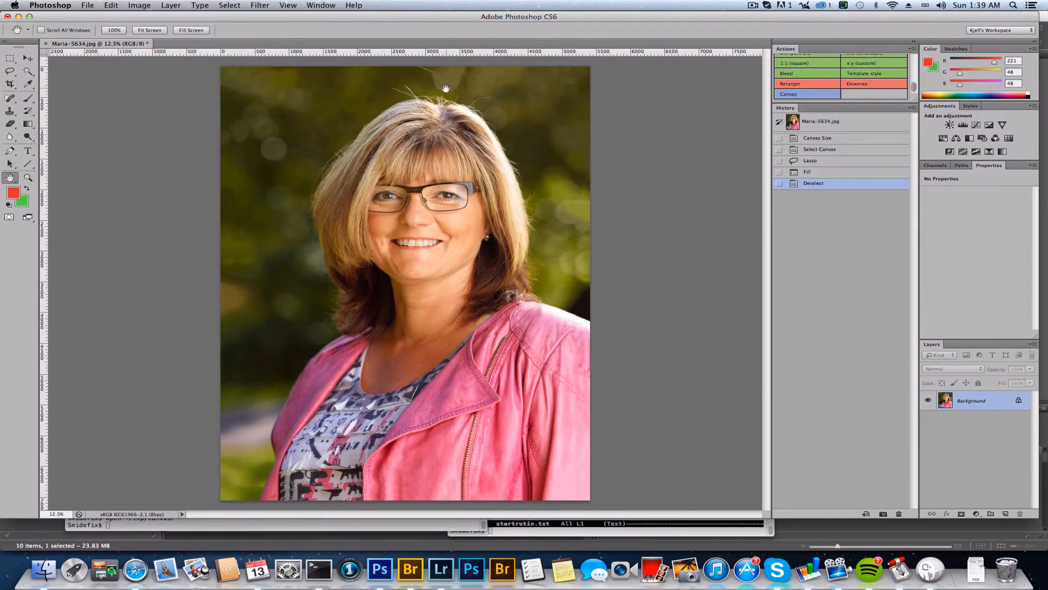
pyautogui.moveTo(625, 146)
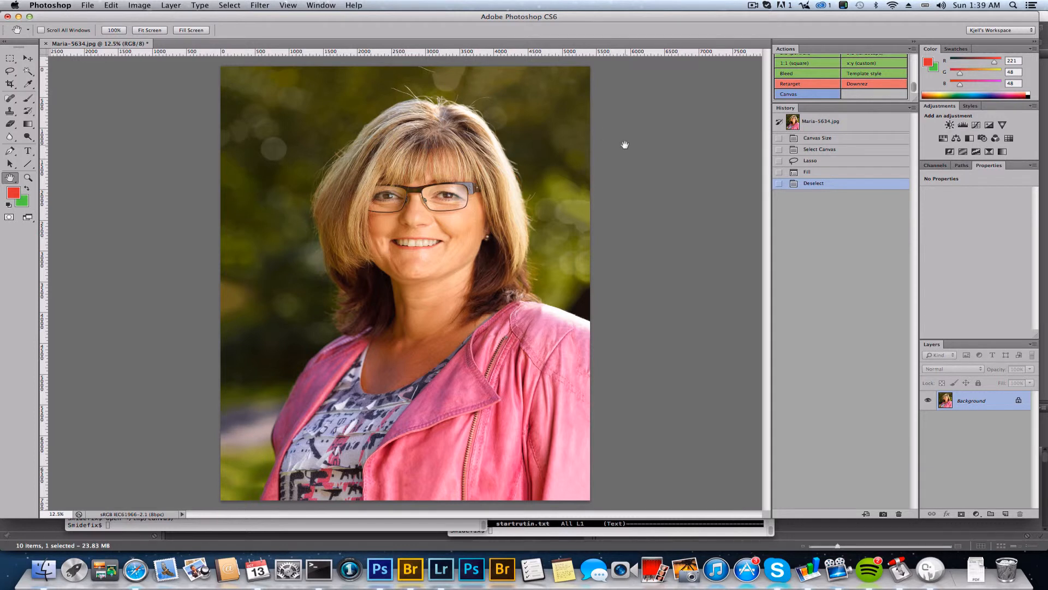